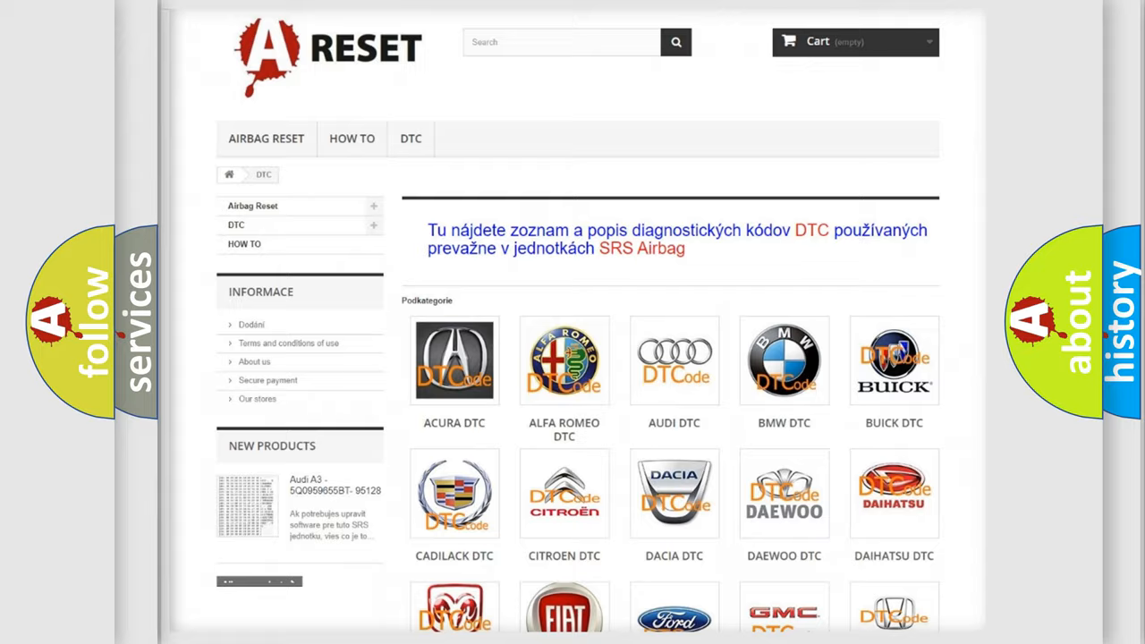
pyautogui.scroll(-3)
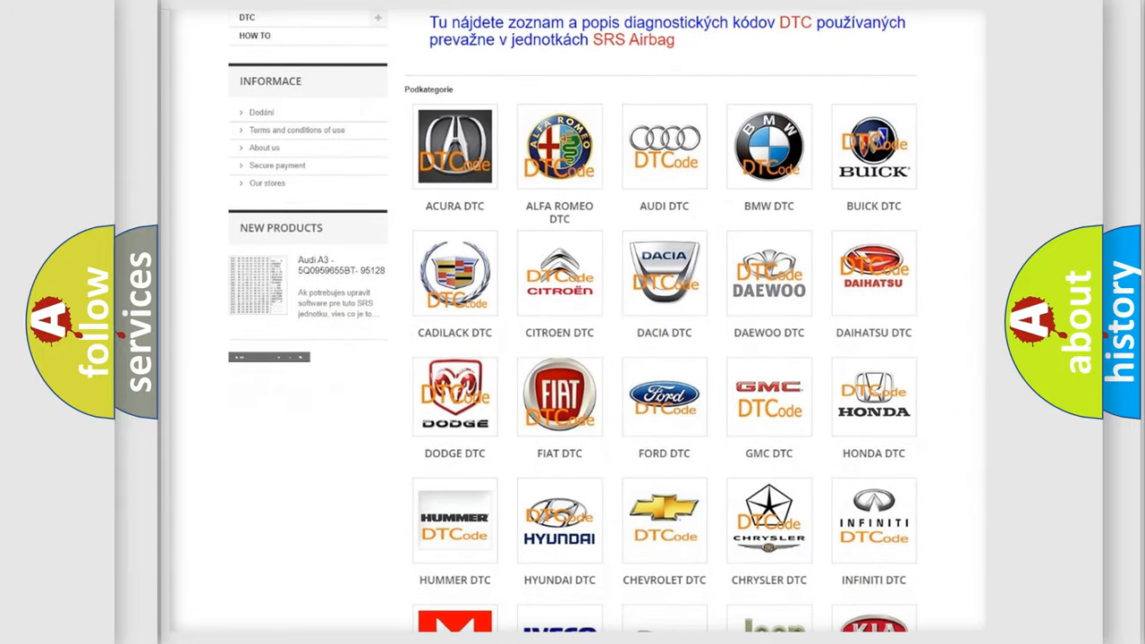